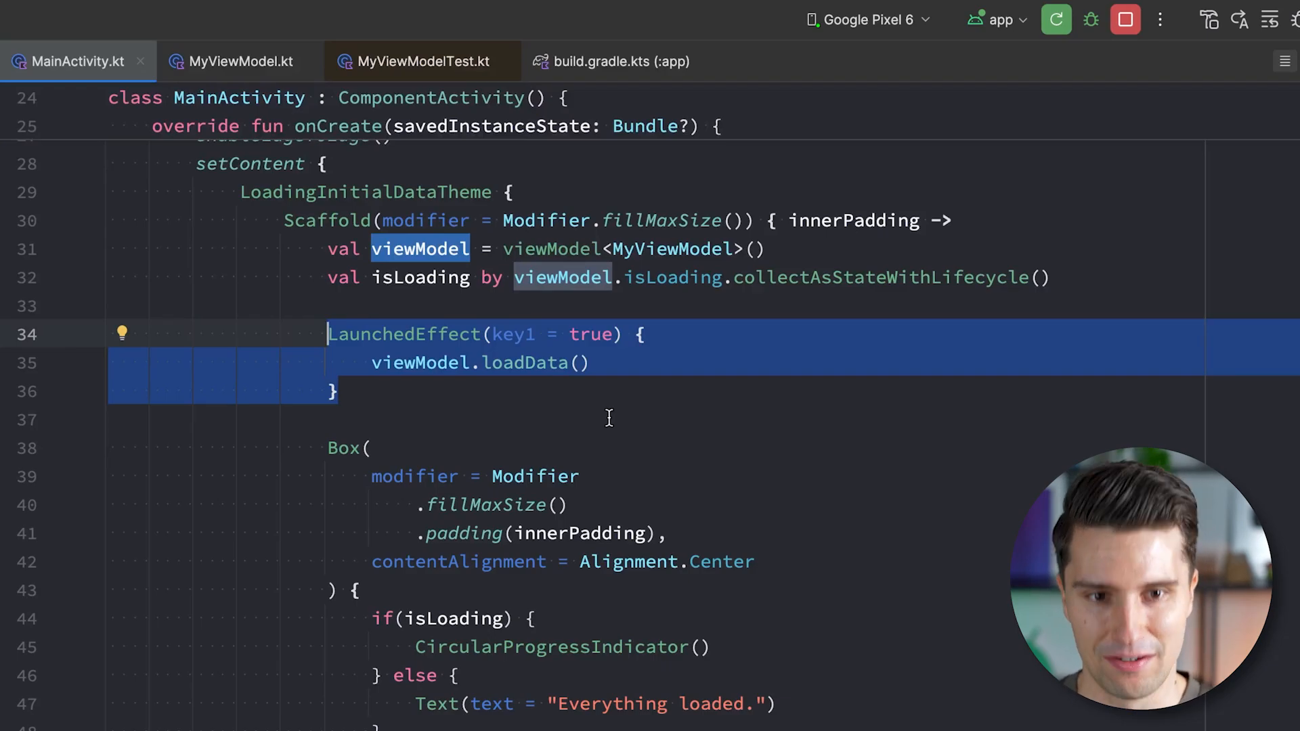
- Delete the LaunchedEffect block that calls viewModel.loadData() from MainActivity.kt
key("Delete")
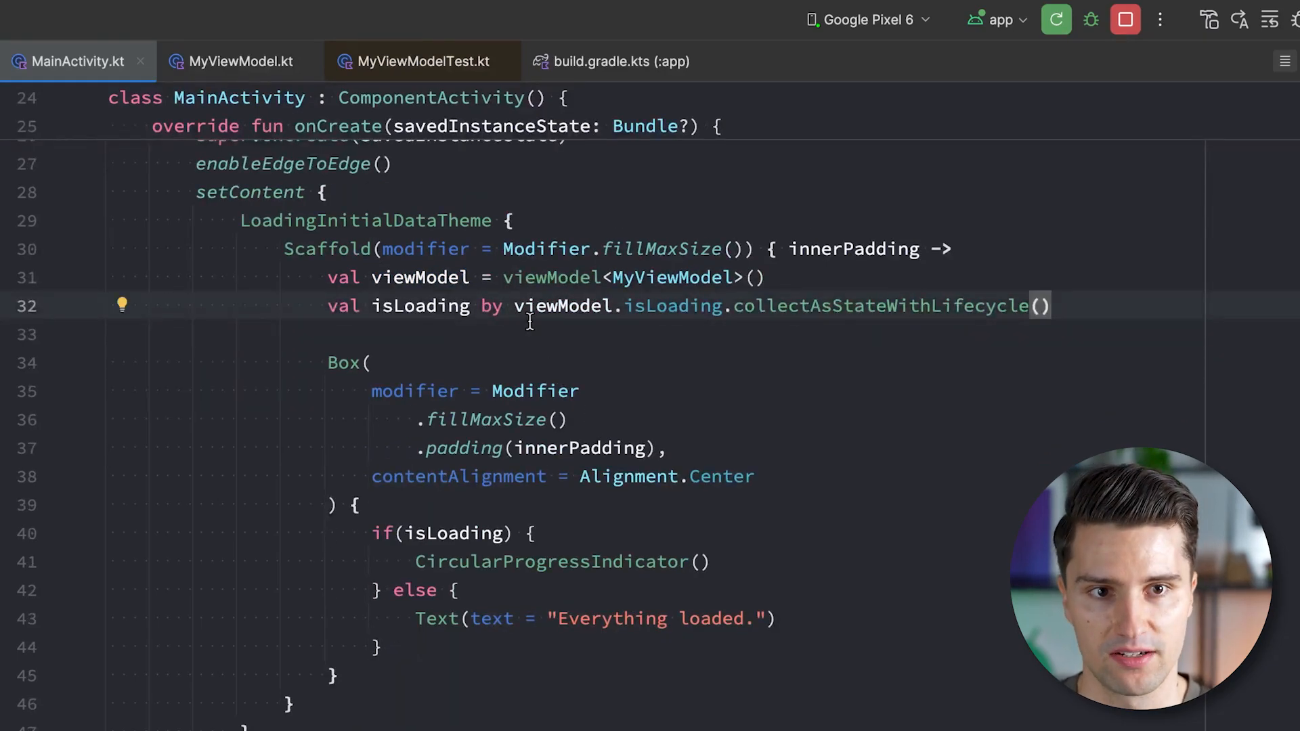
- Add an init block calling loadData() above the loadData function in MyViewModel.kt
left_click(240, 60)
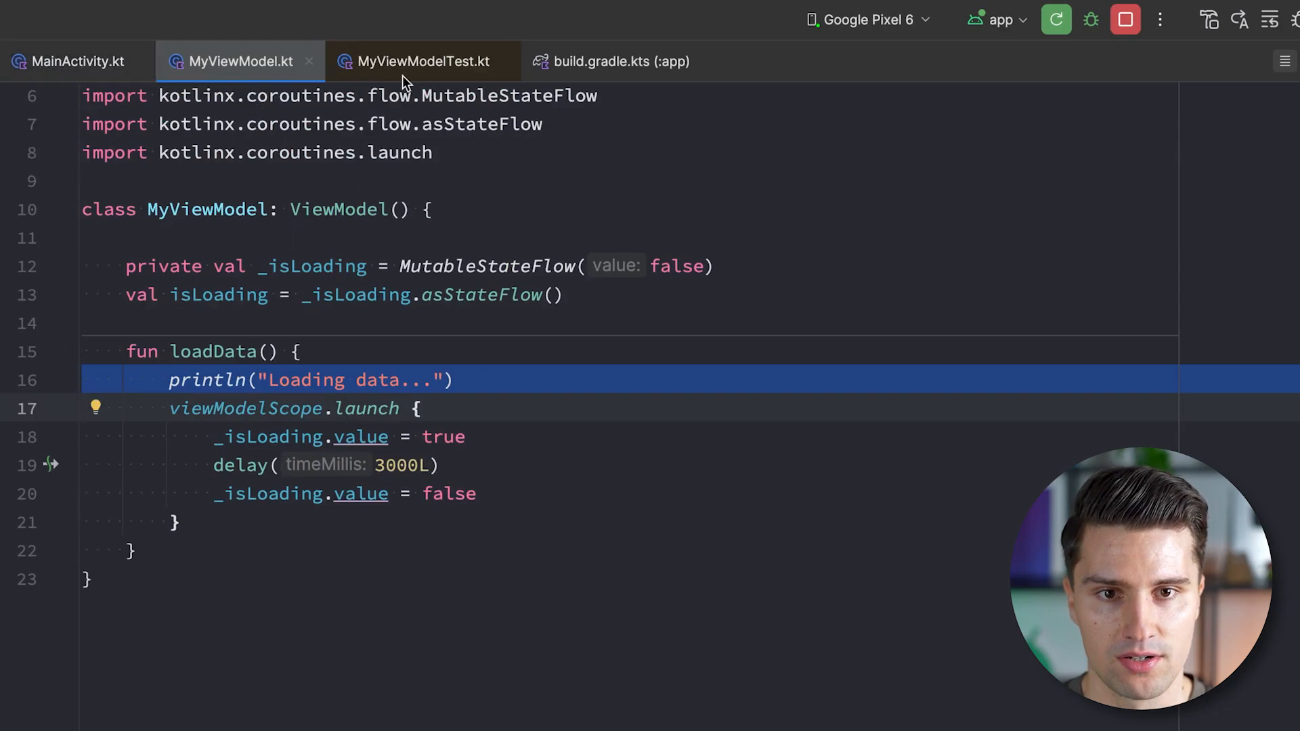
type("init {")
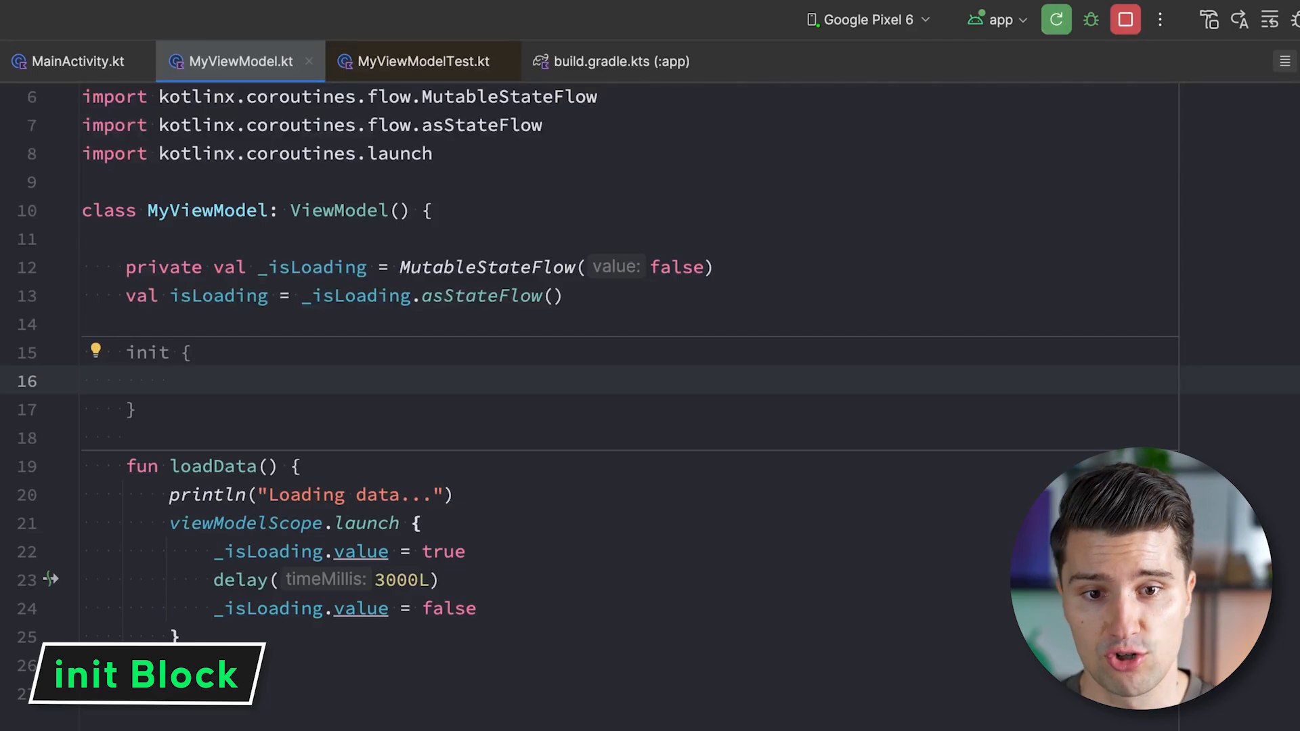
type("loadData()")
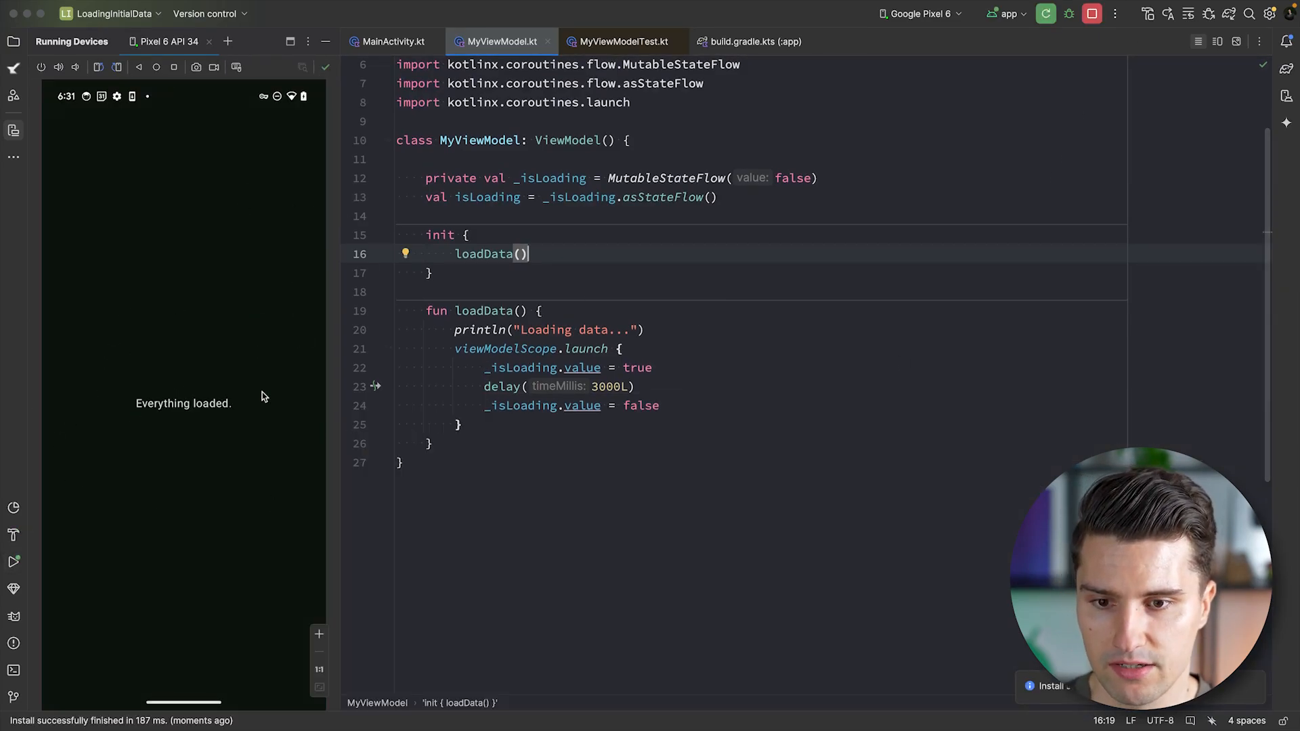
mouse_move(97, 67)
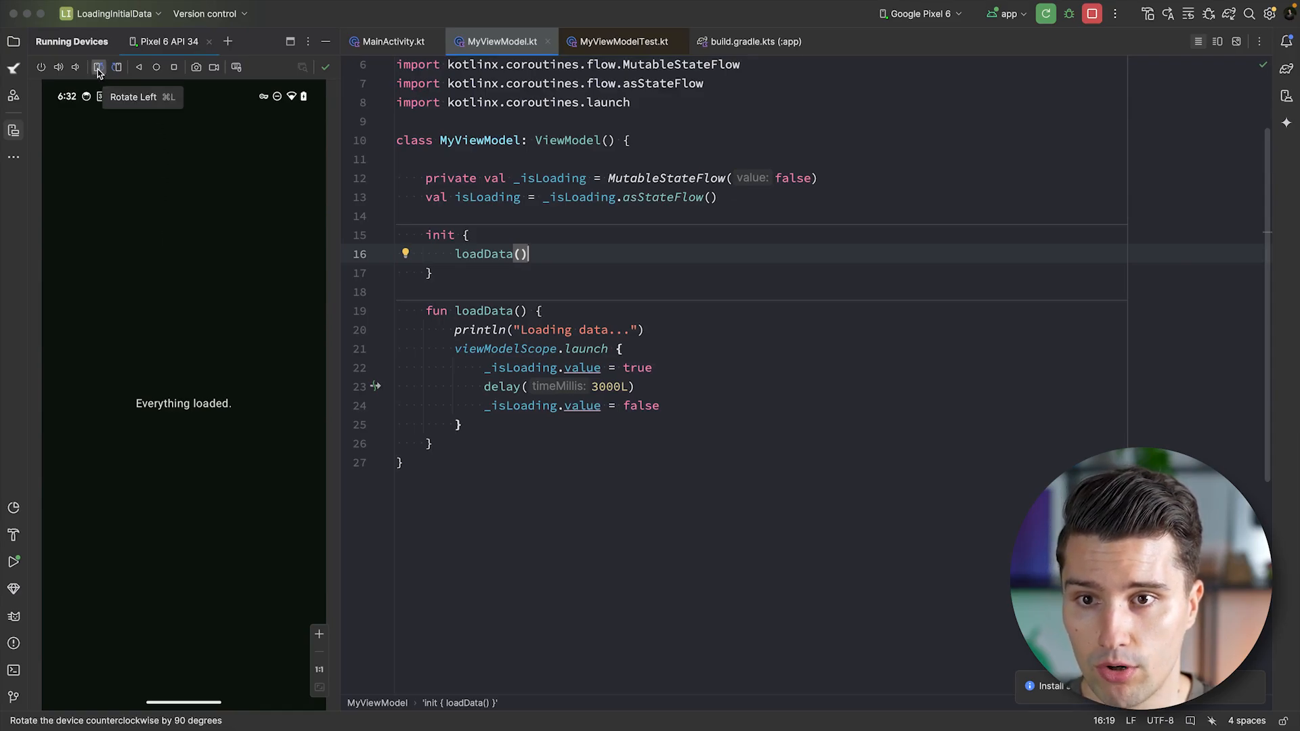
- Rotate the emulator to landscape and confirm 'Everything loaded.' still shows
left_click(97, 68)
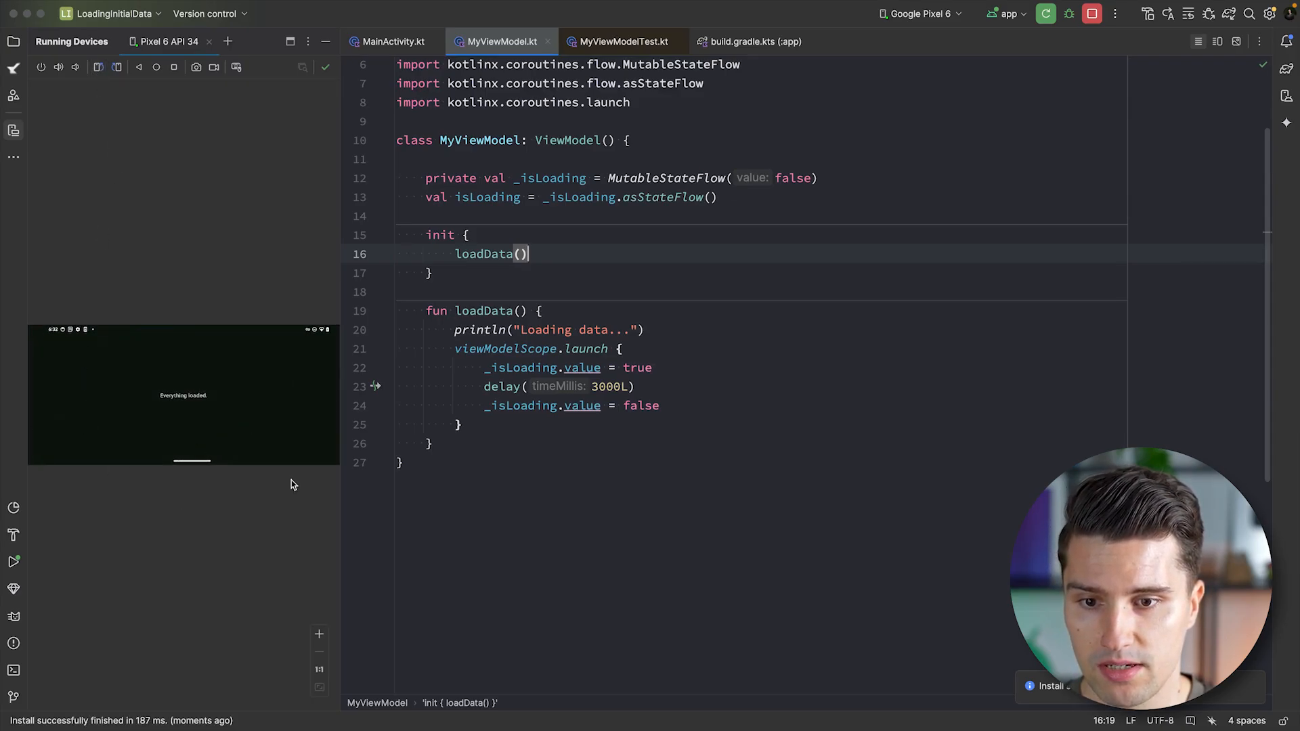